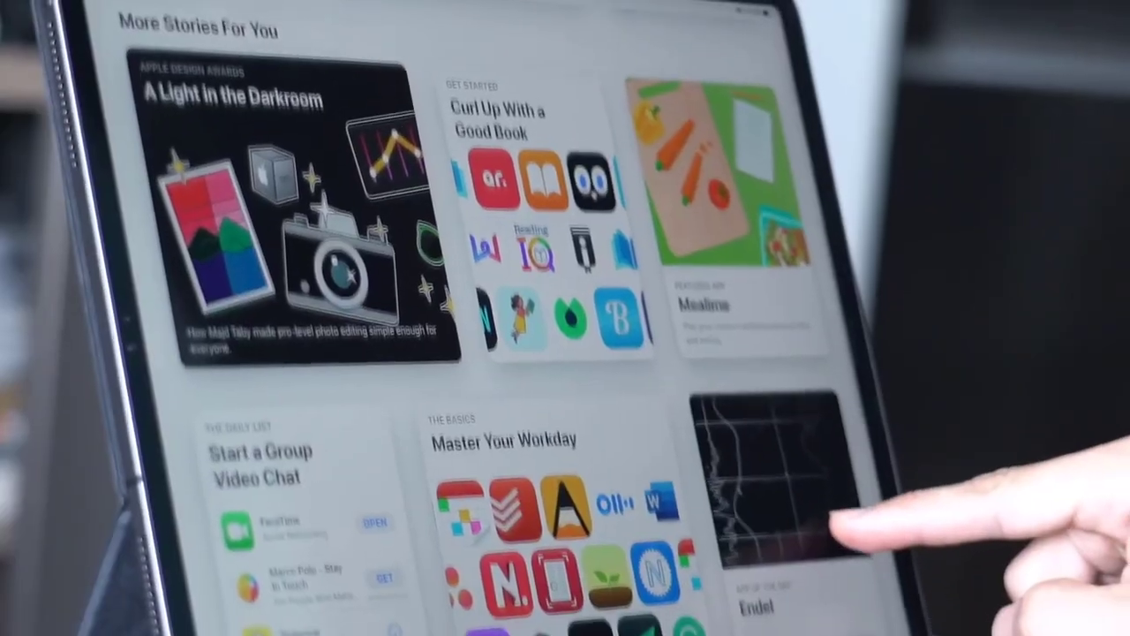
{"action": "scroll", "scroll_direction": "down", "scroll_amount": 3}
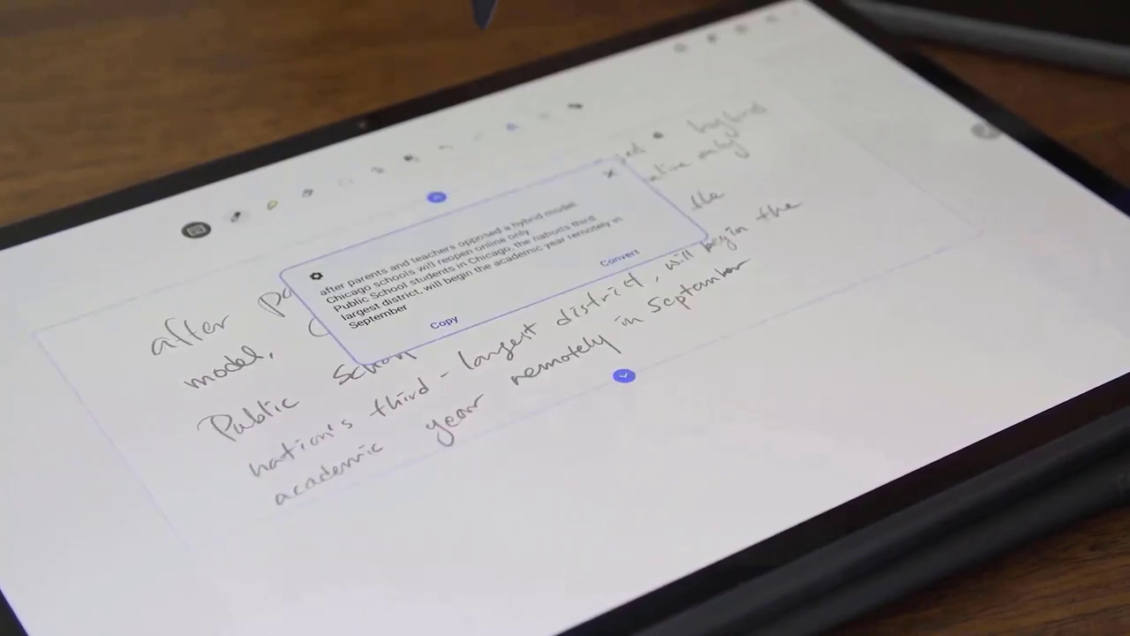
{"action": "left_click", "coordinate": [620, 263]}
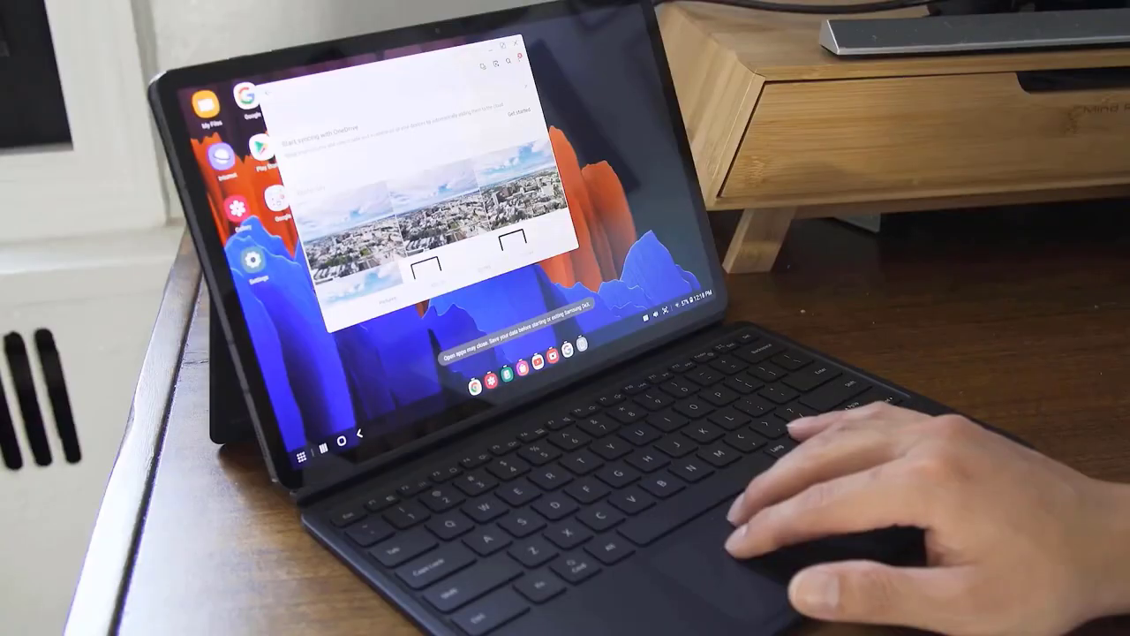
{"action": "left_click", "coordinate": [334, 446]}
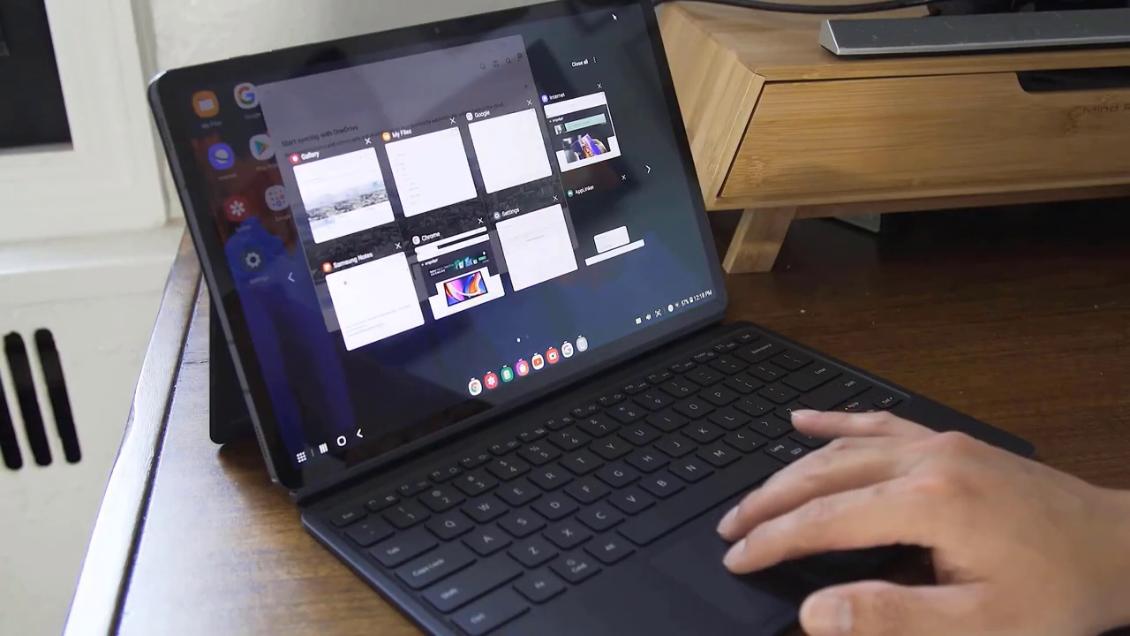